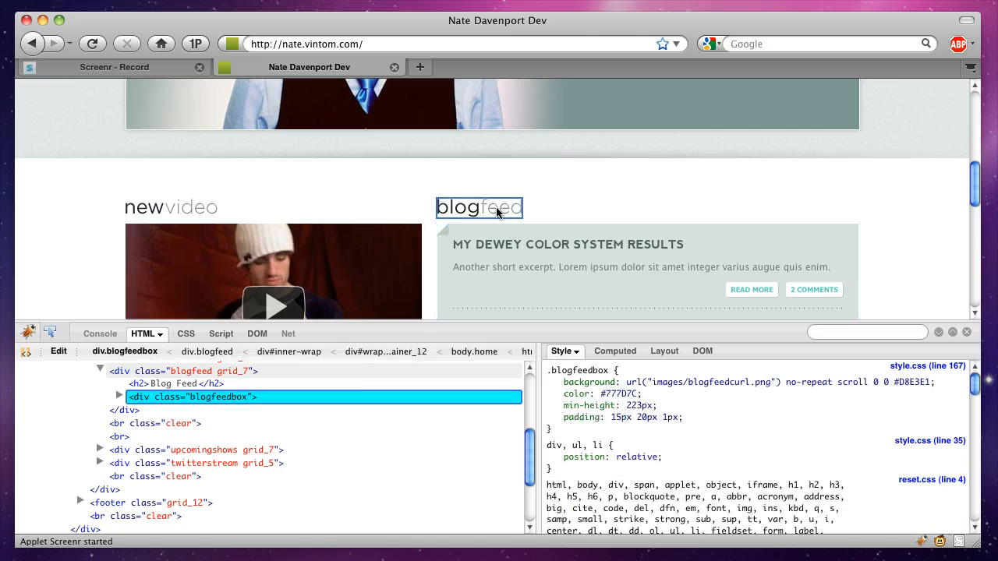
Select the blog feed h2 heading so its CSS rules show in the Style panel.
click(177, 384)
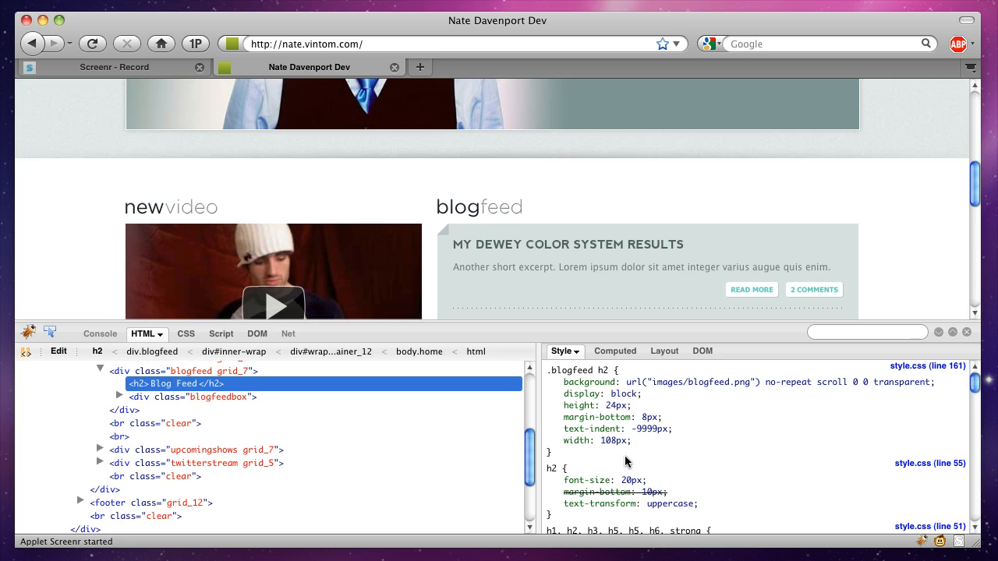
mouse_move(468, 430)
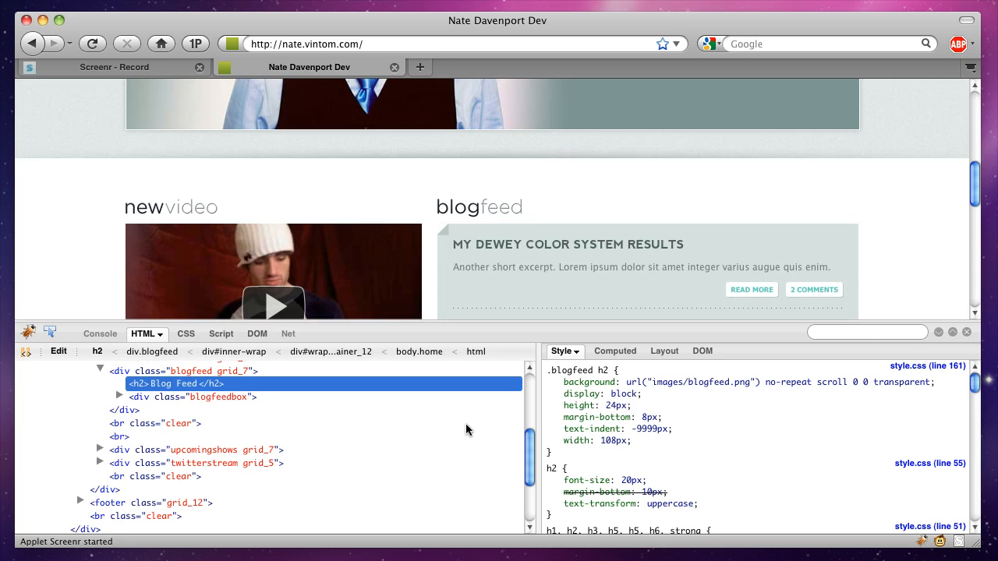
mouse_move(959, 180)
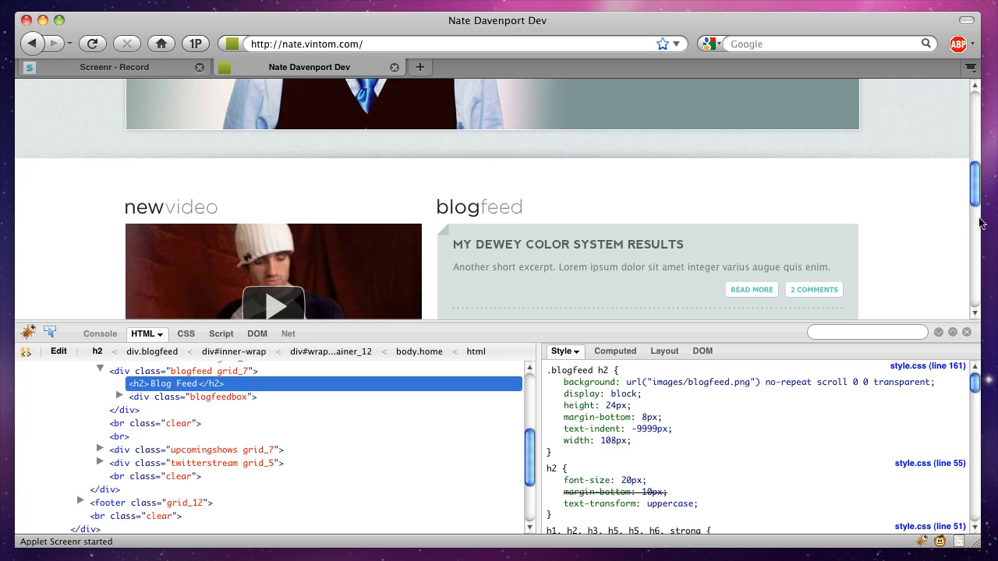
mouse_move(980, 225)
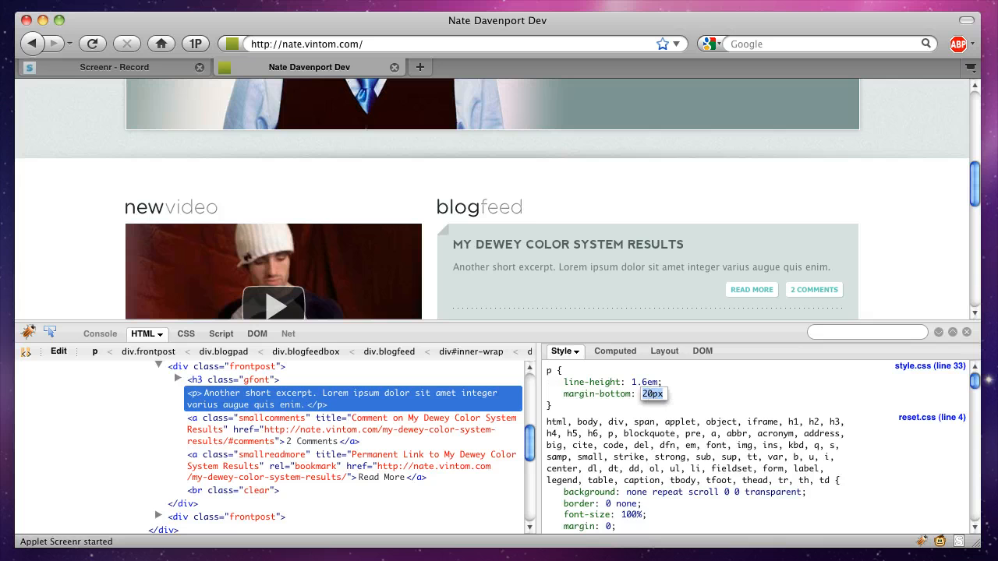
Set the excerpt paragraph line-height to 2.6em, restore 1.6em, then select the a.smallreadmore link.
text(2.6em)
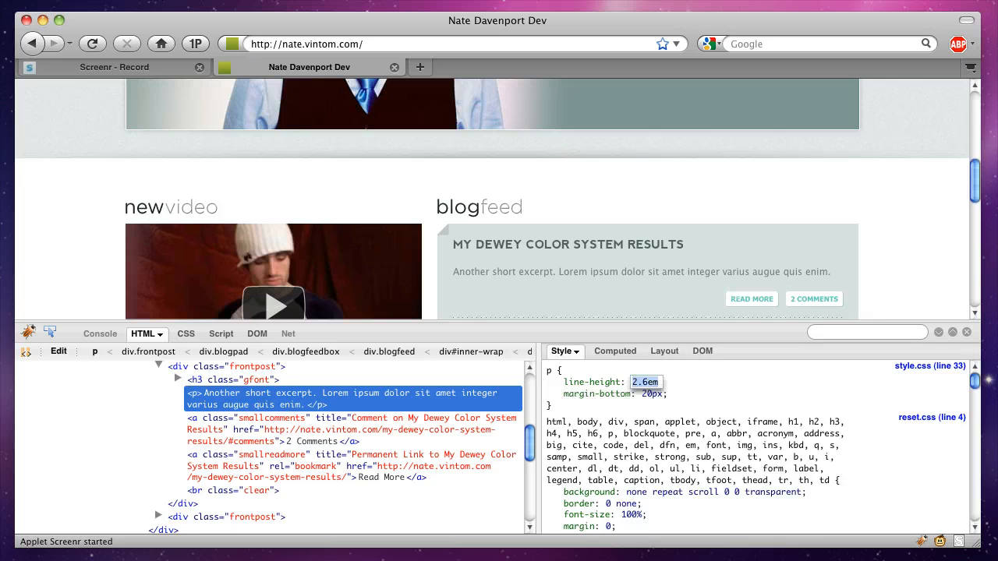
text(1.6em)
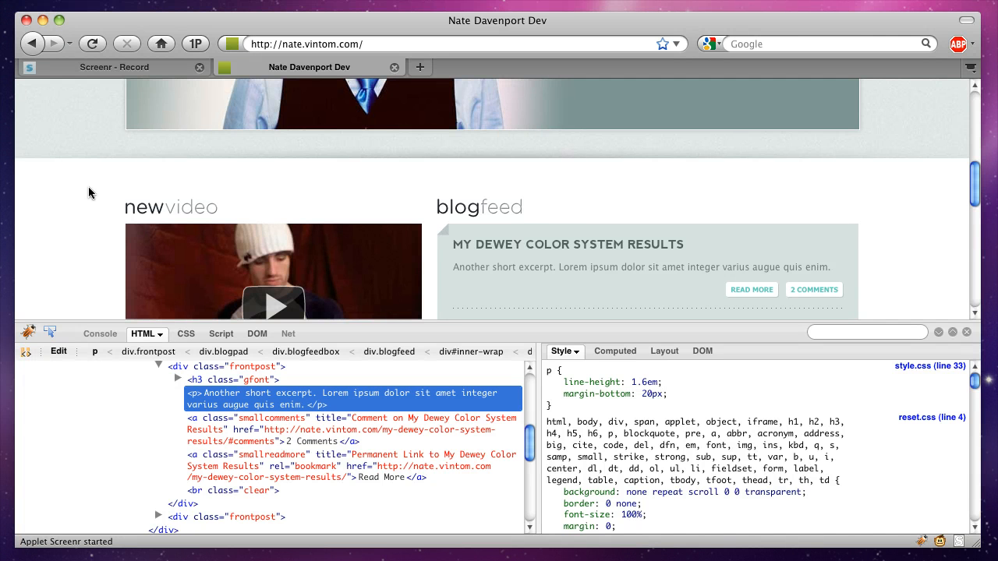
click(752, 288)
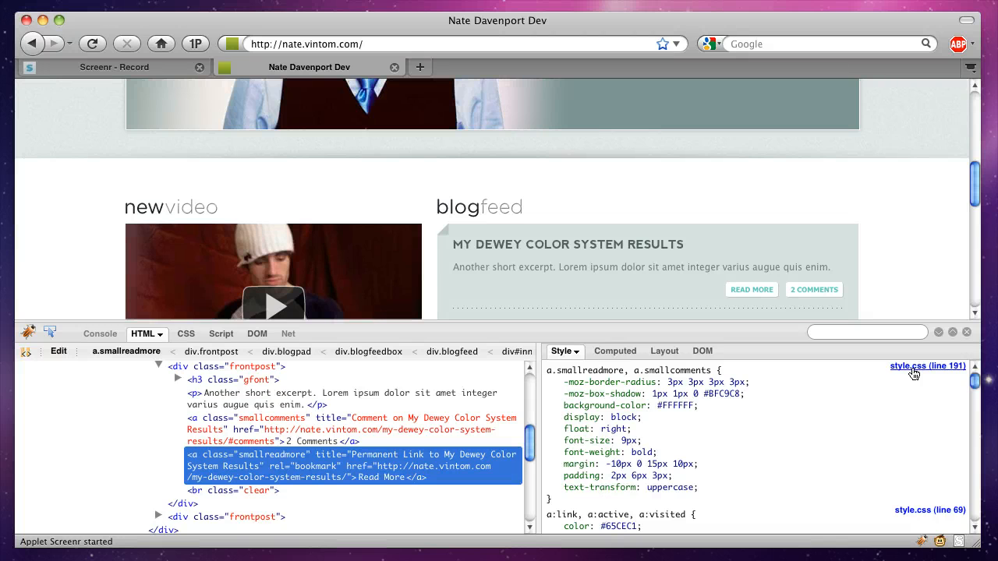
click(177, 334)
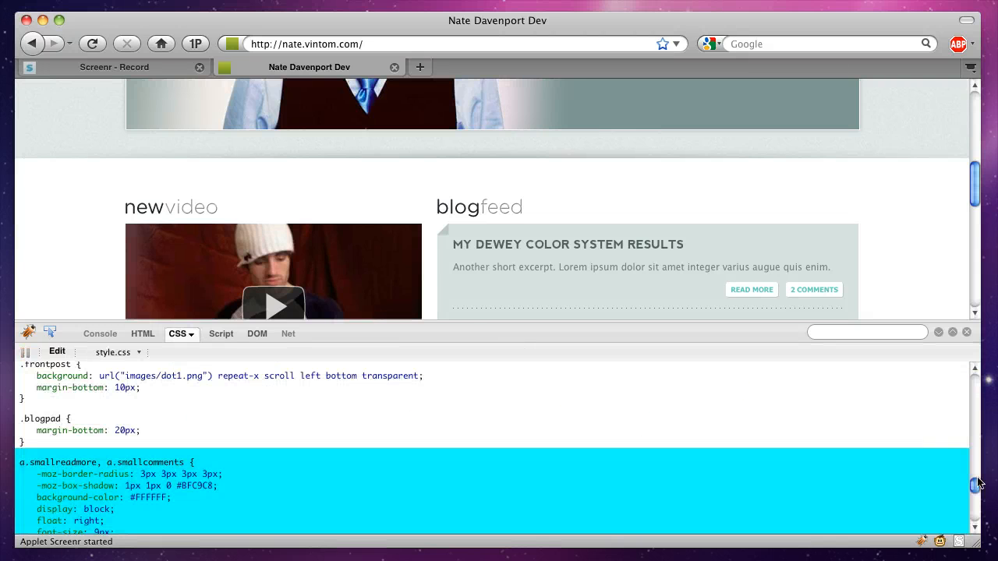
scroll(down, 3)
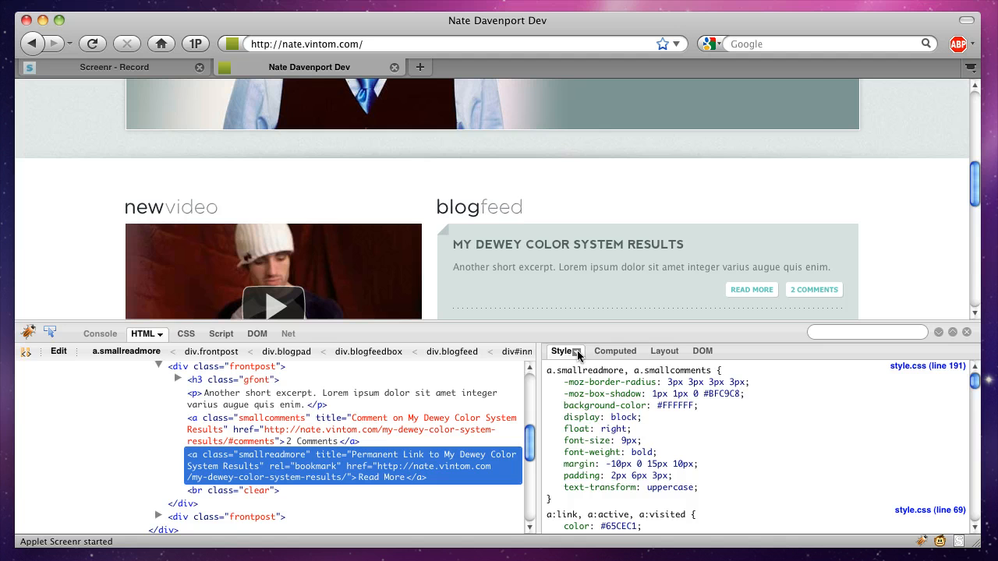
Lock the Read More link in :hover and change its -moz-box-shadow from 1px 1px to 3px 3px.
click(565, 351)
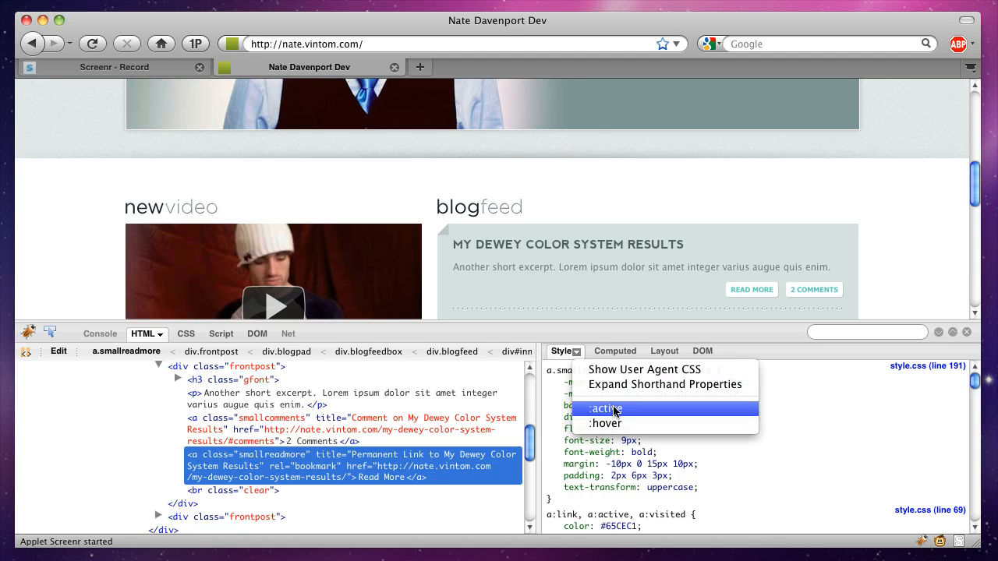
click(605, 424)
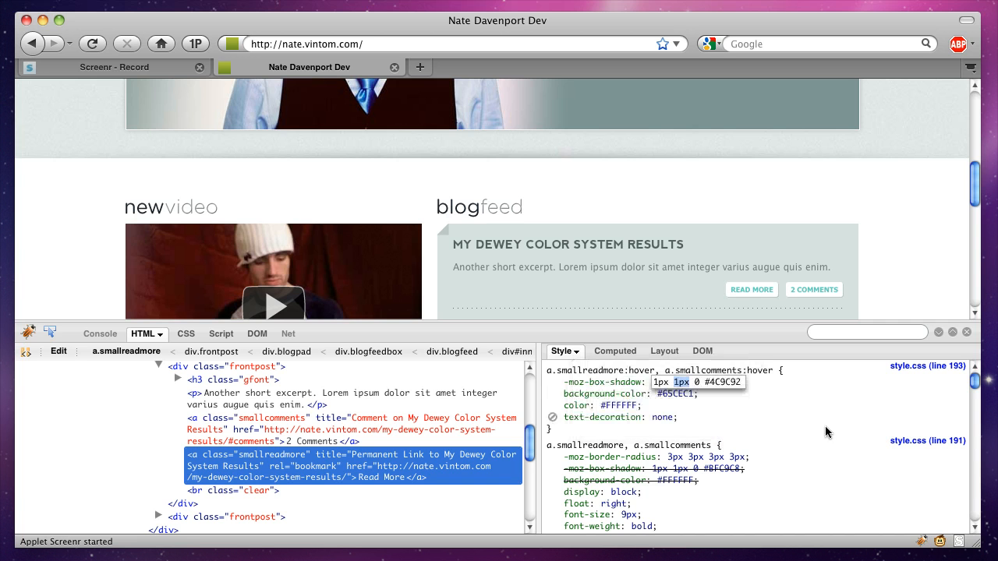
click(564, 351)
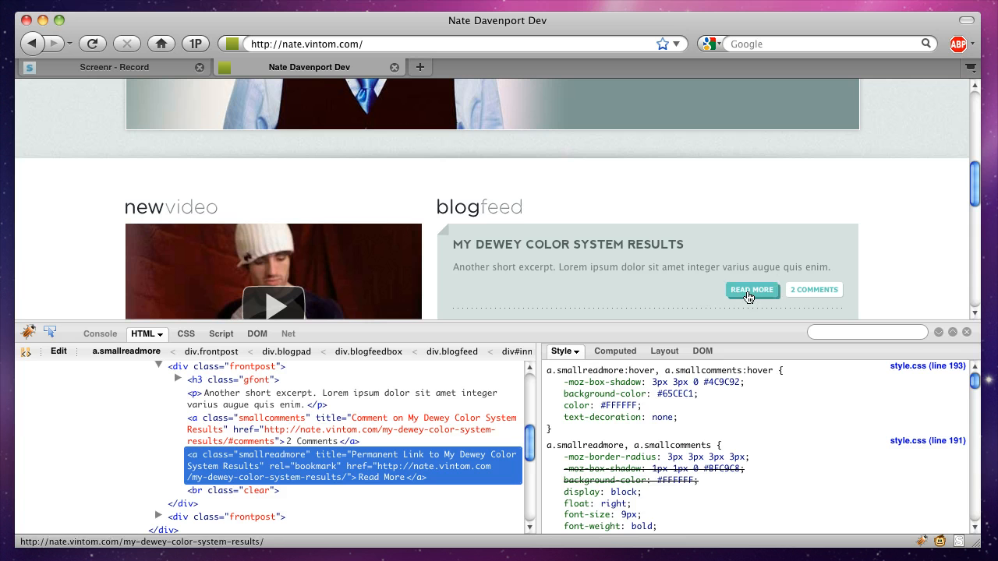
mouse_move(752, 289)
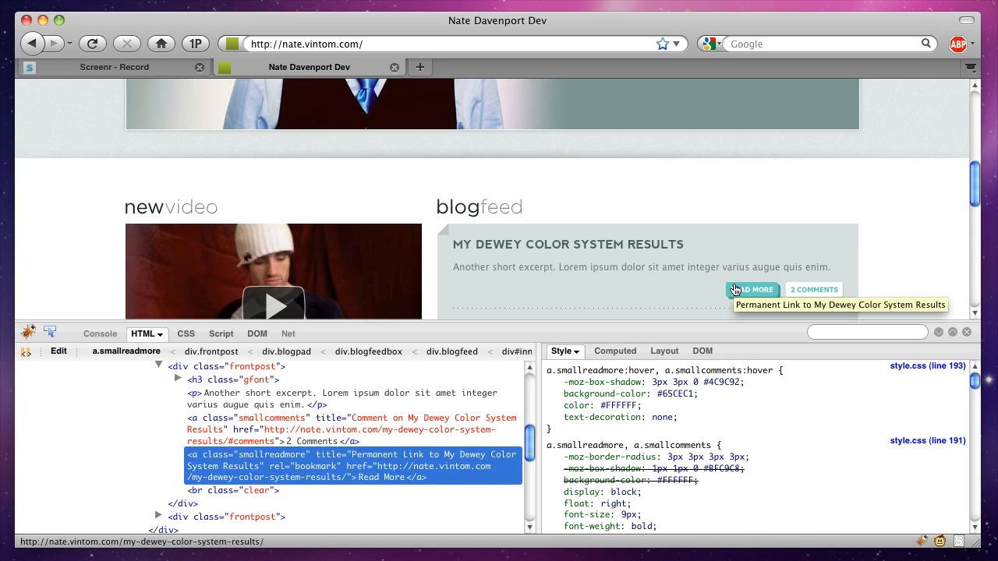